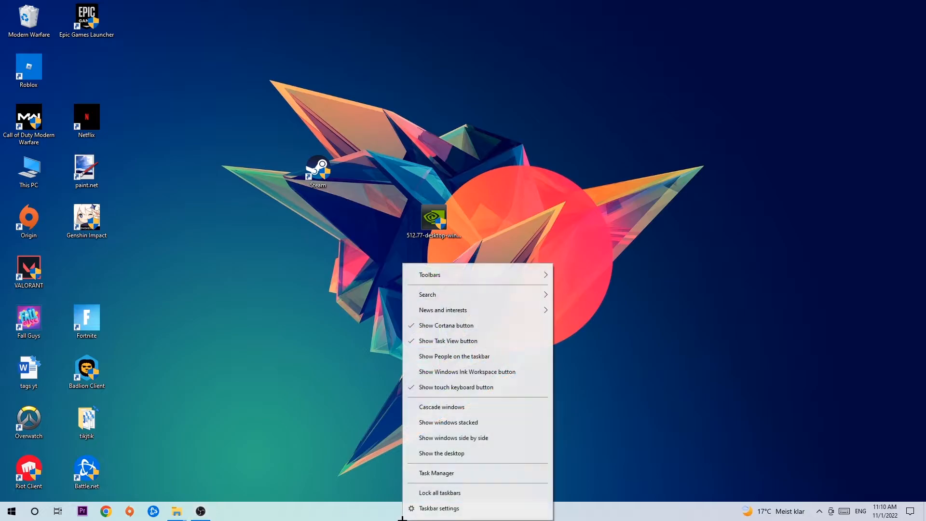
# Step: Open Task Manager from the taskbar context menu
pyautogui.click(436, 472)
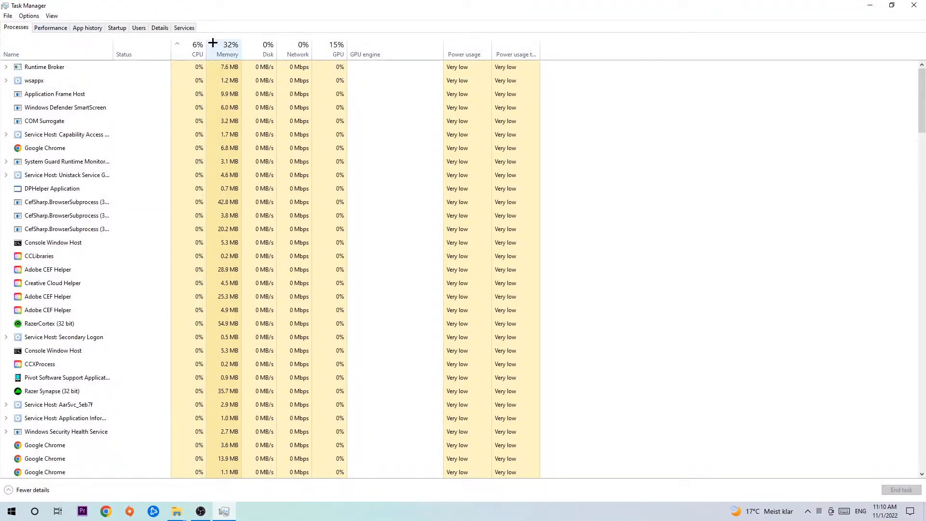
# Step: Sort processes by CPU then GPU usage, check Desktop Window Manager, and open Settings
pyautogui.click(198, 48)
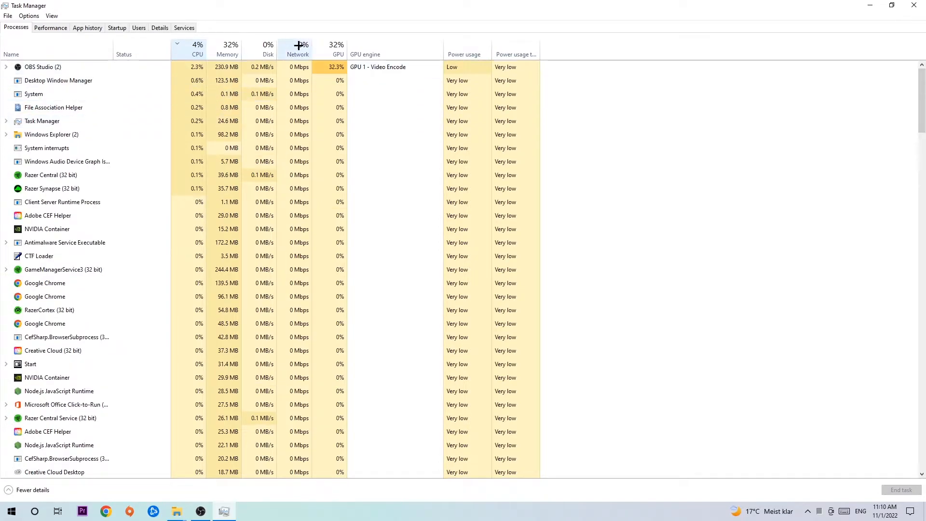
pyautogui.click(336, 48)
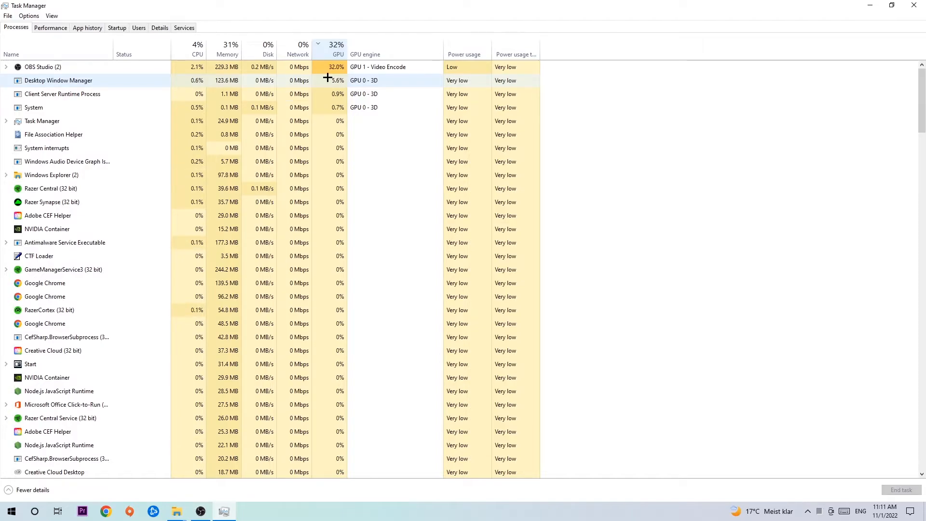
pyautogui.rightClick(43, 67)
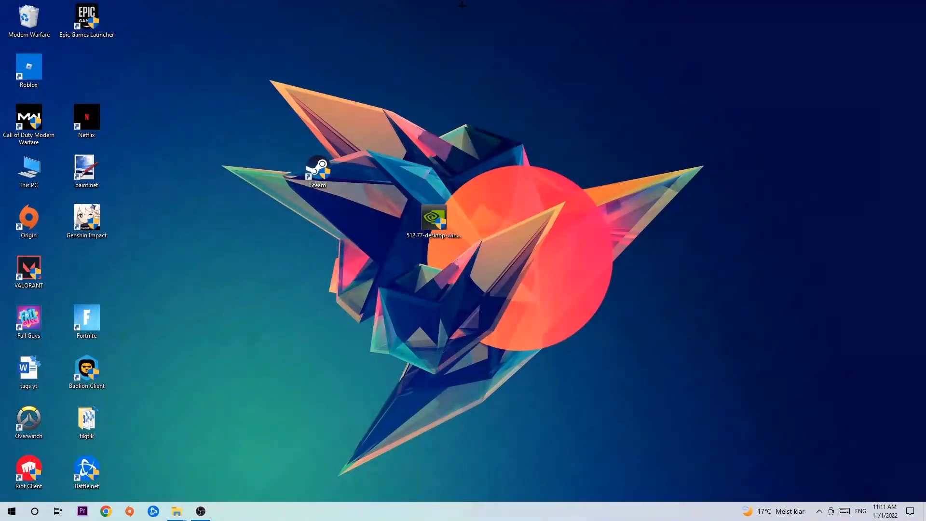
pyautogui.moveTo(312, 253)
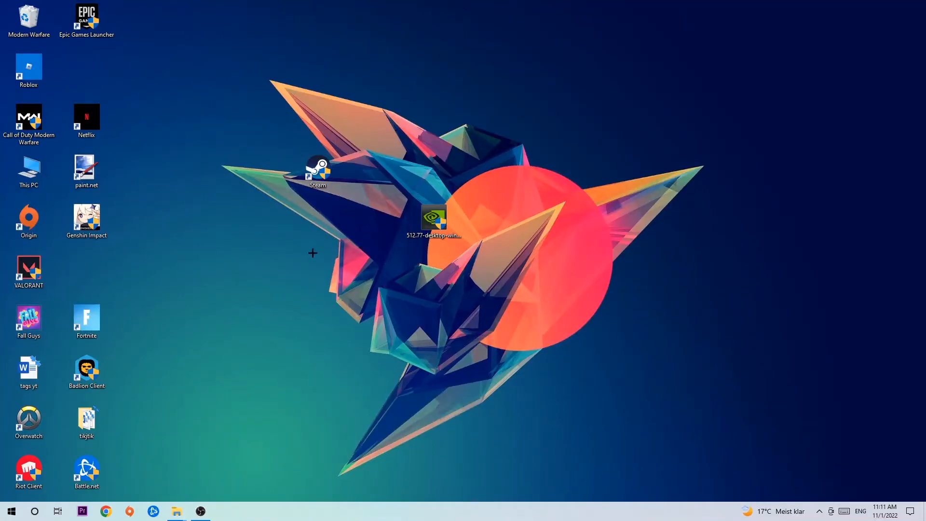
pyautogui.click(11, 511)
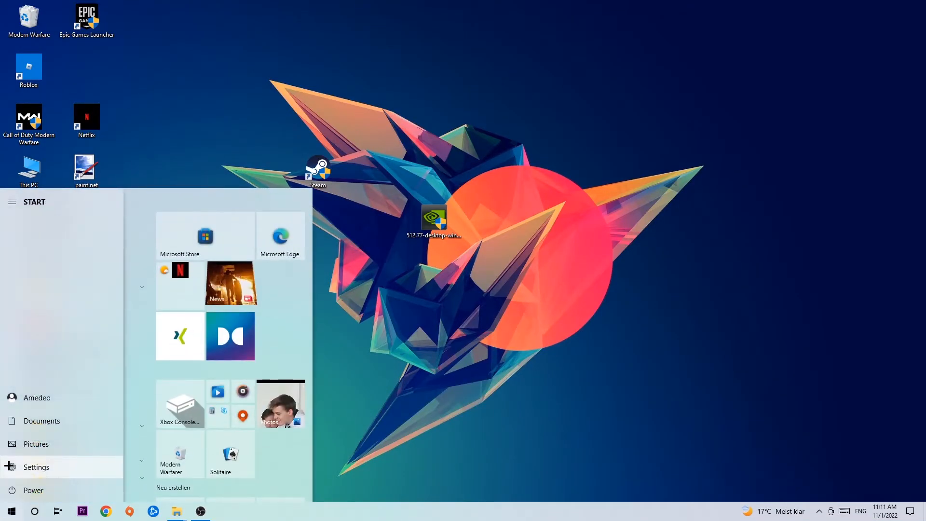
pyautogui.click(35, 466)
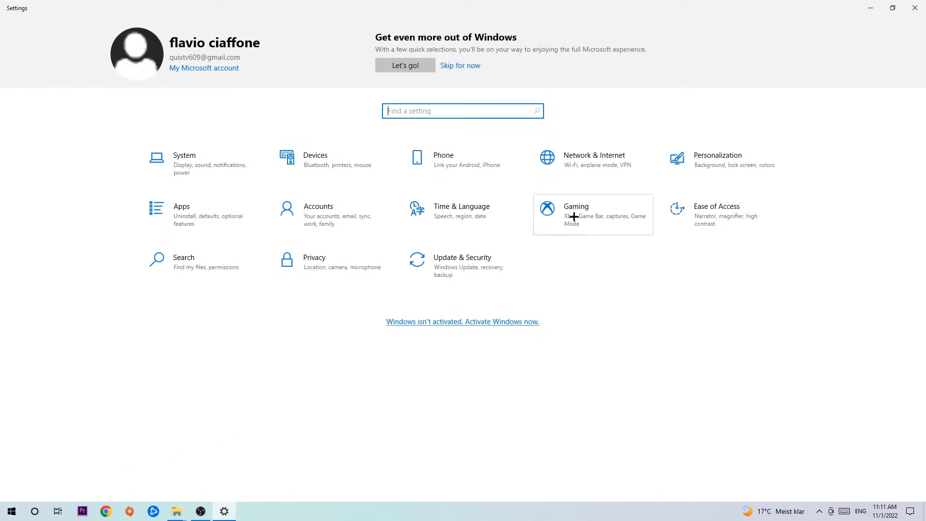
# Step: Open the Gaming section to view the Xbox Game Bar toggle, which is off
pyautogui.click(574, 206)
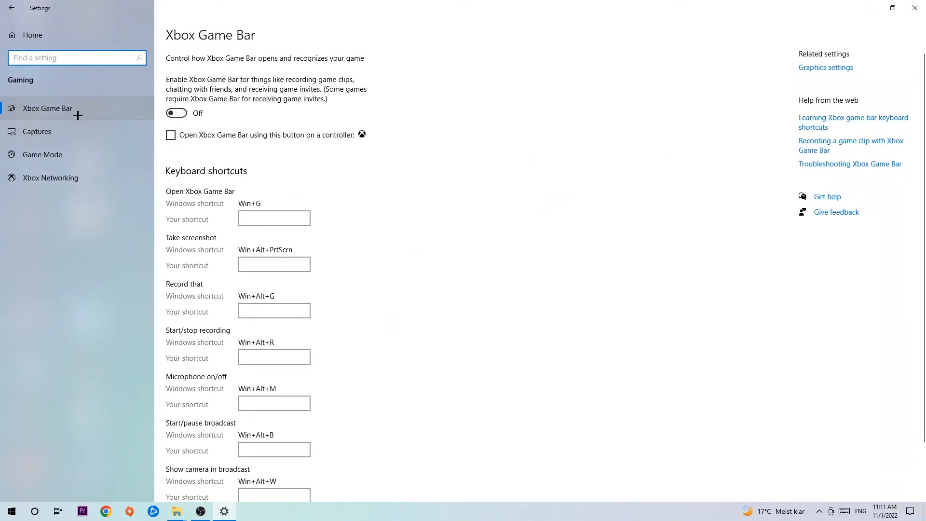
pyautogui.moveTo(276, 126)
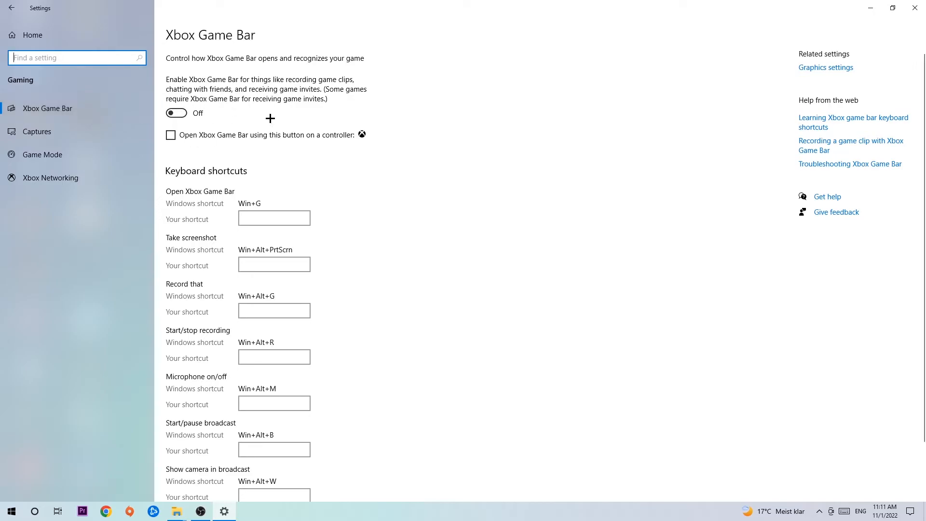
pyautogui.moveTo(249, 117)
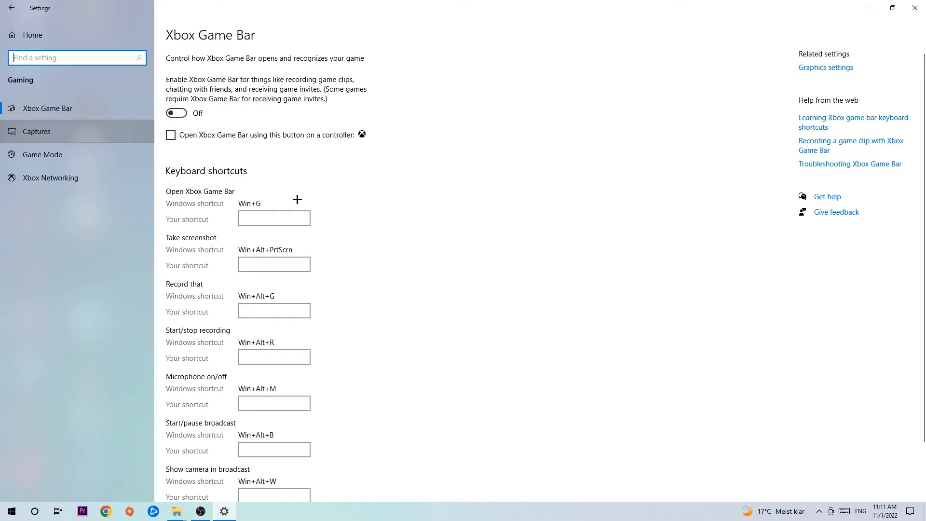
# Step: Open the Gaming Captures page, with background recording and recorded audio off
pyautogui.click(36, 131)
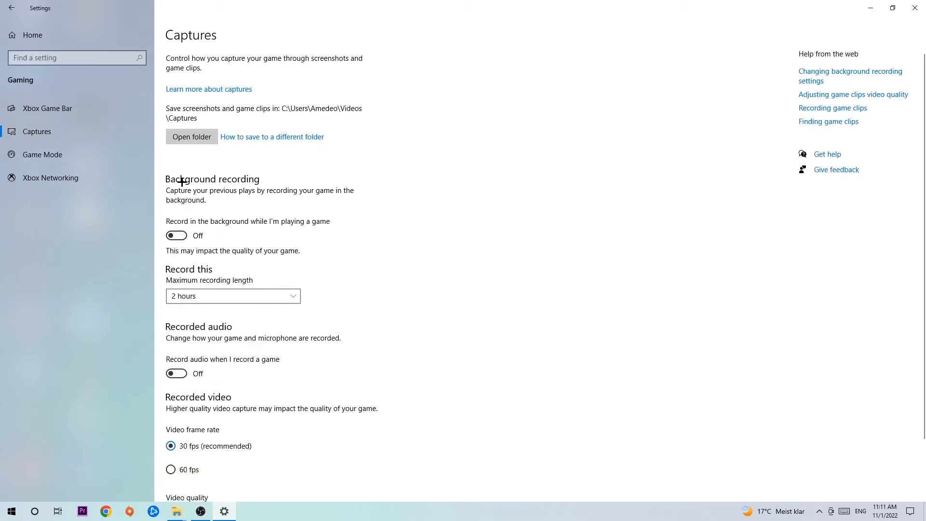
pyautogui.moveTo(177, 230)
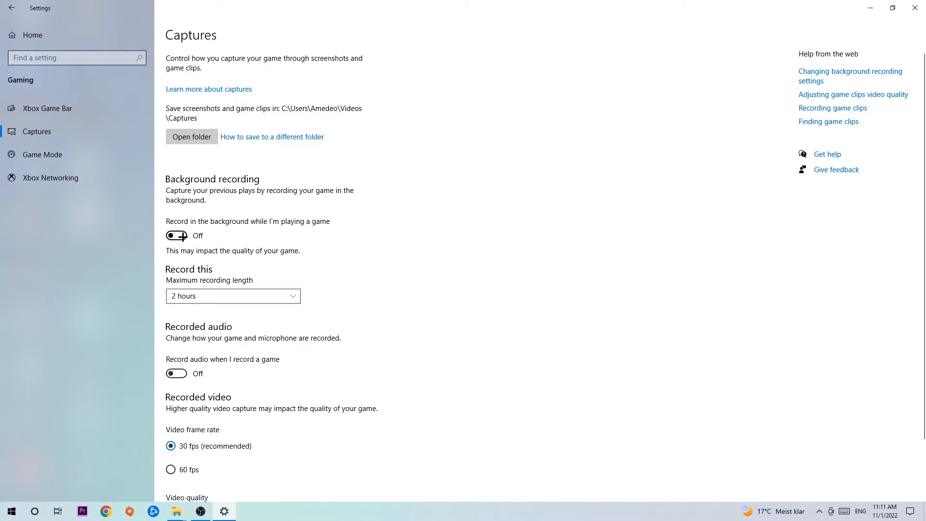
pyautogui.moveTo(265, 198)
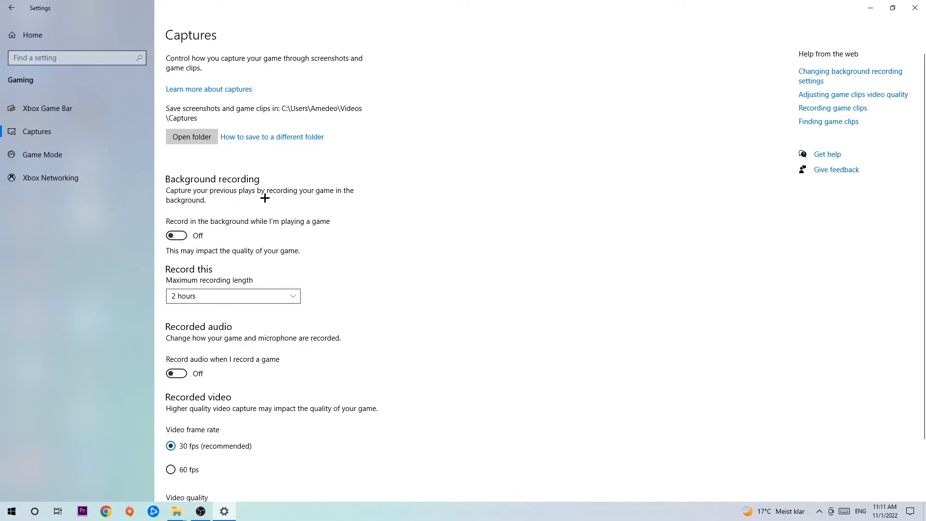
pyautogui.moveTo(263, 202)
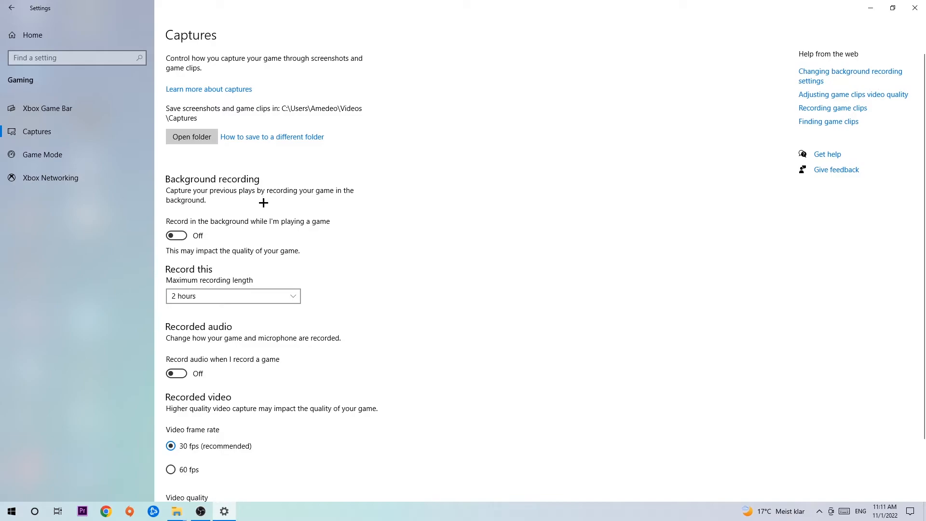
pyautogui.moveTo(258, 203)
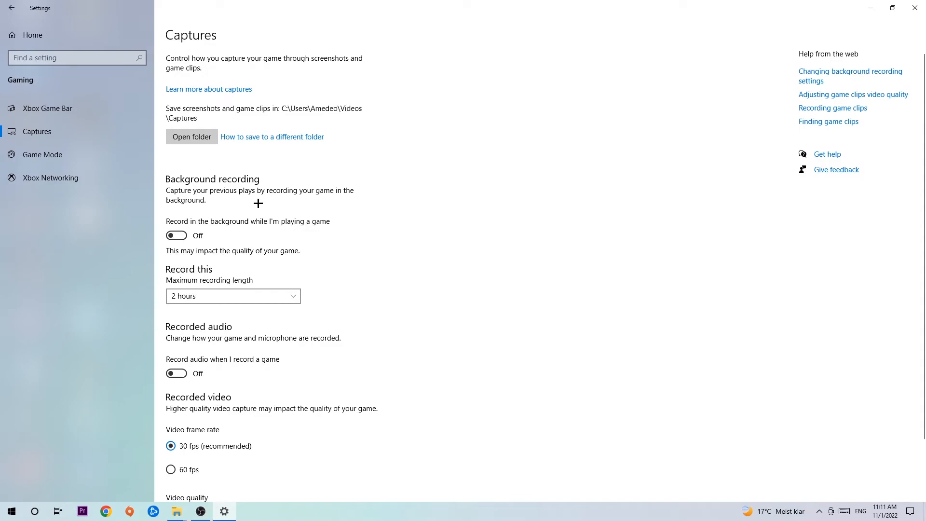
# Step: Open the Game Mode page, showing Game Mode switched on
pyautogui.click(42, 155)
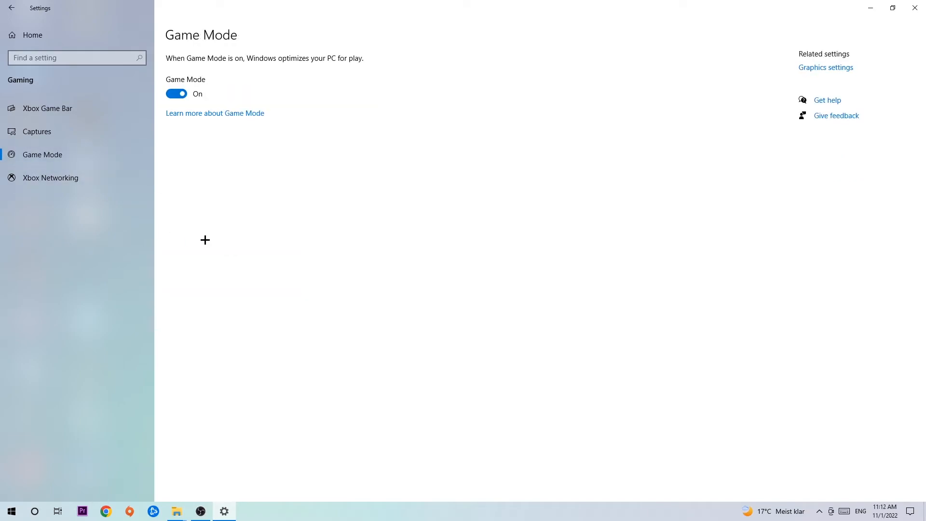
pyautogui.moveTo(213, 225)
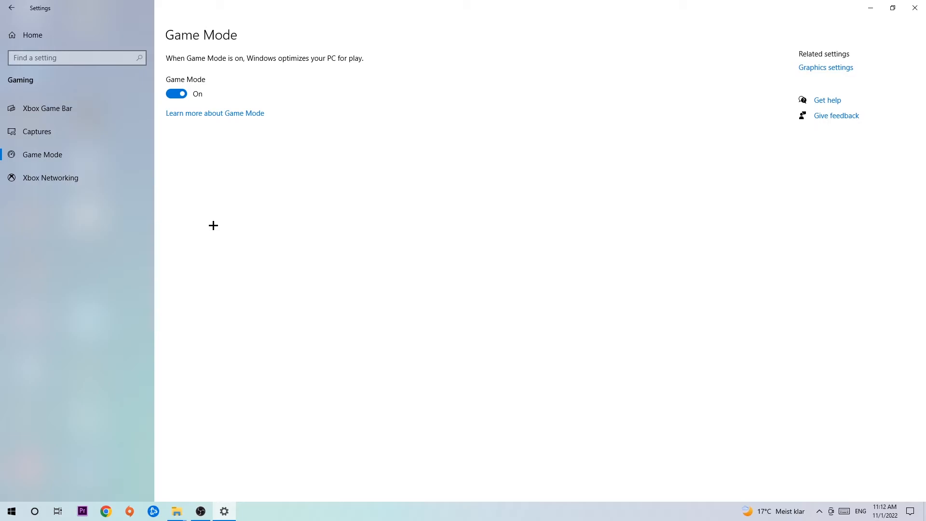
pyautogui.moveTo(201, 163)
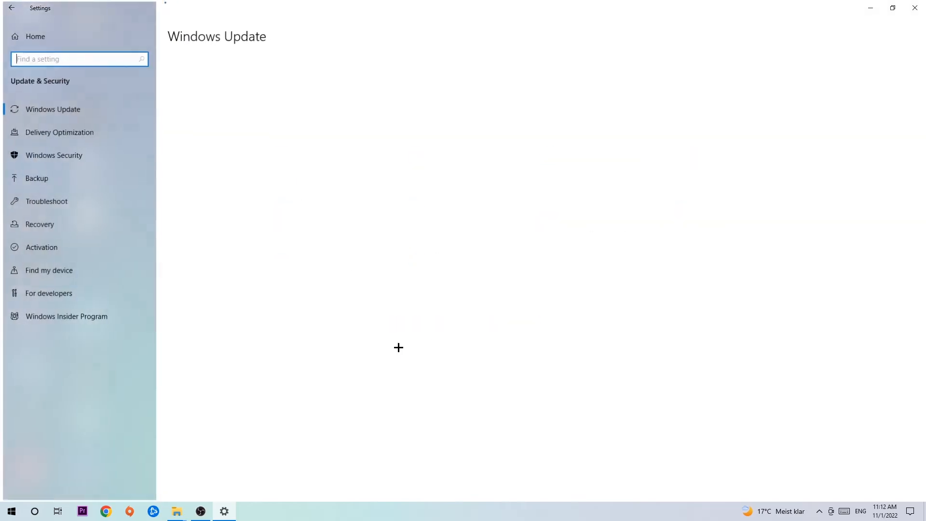
# Step: Open Windows Update under Update & Security, reporting the PC is up to date
pyautogui.click(53, 108)
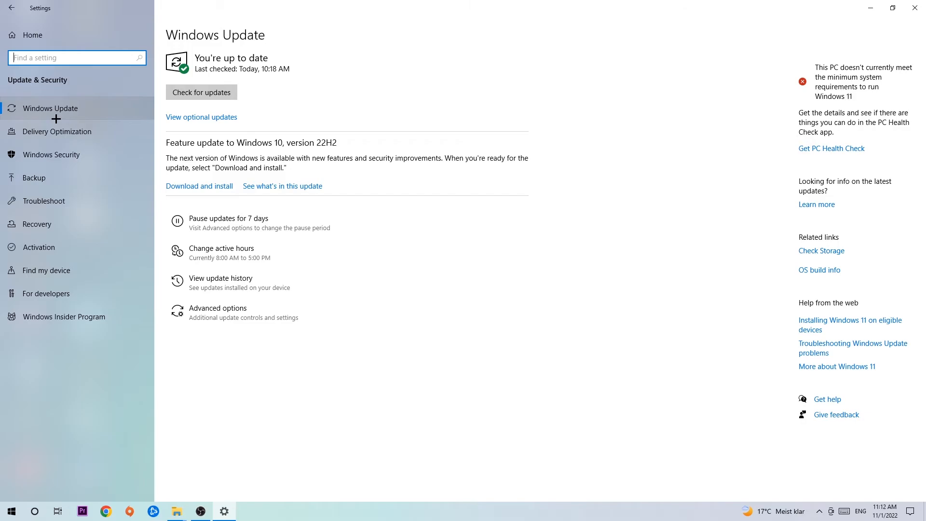
pyautogui.moveTo(114, 100)
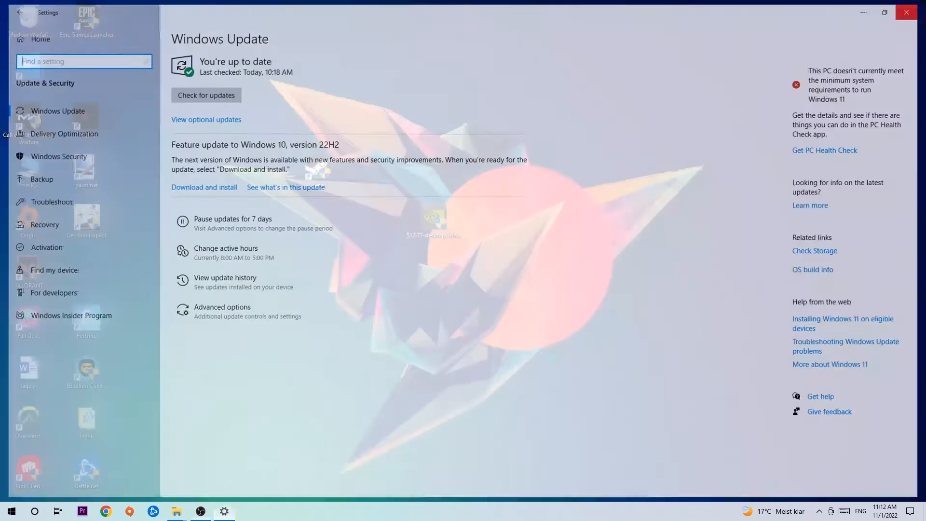
# Step: Close the Settings window to return to the desktop
pyautogui.click(906, 12)
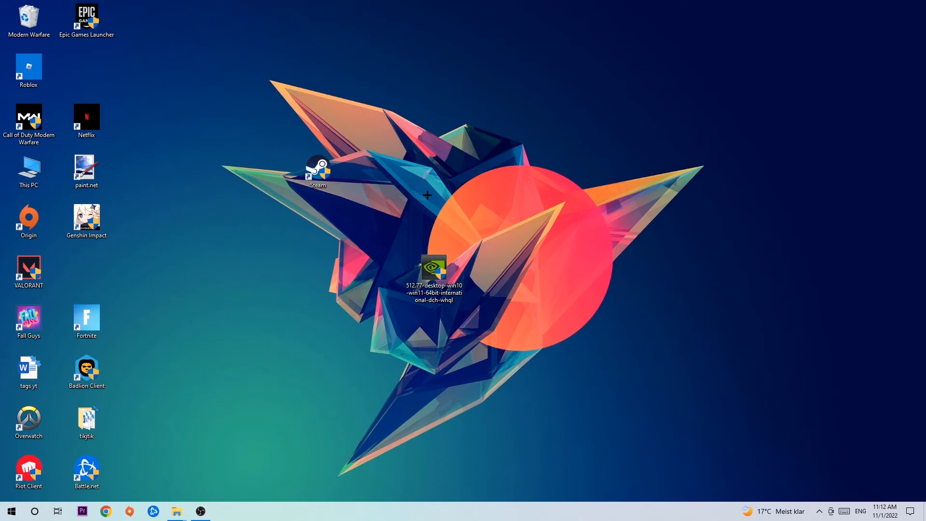
pyautogui.moveTo(421, 182)
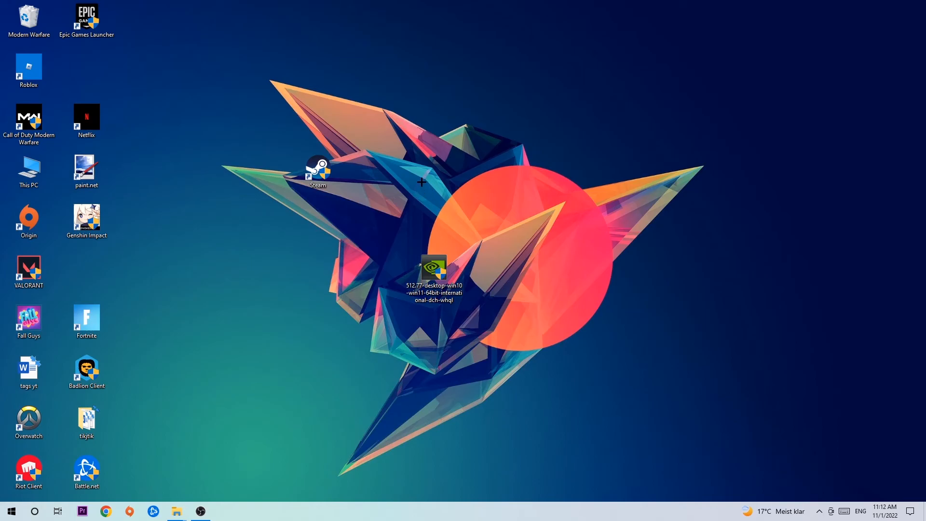
pyautogui.moveTo(365, 174)
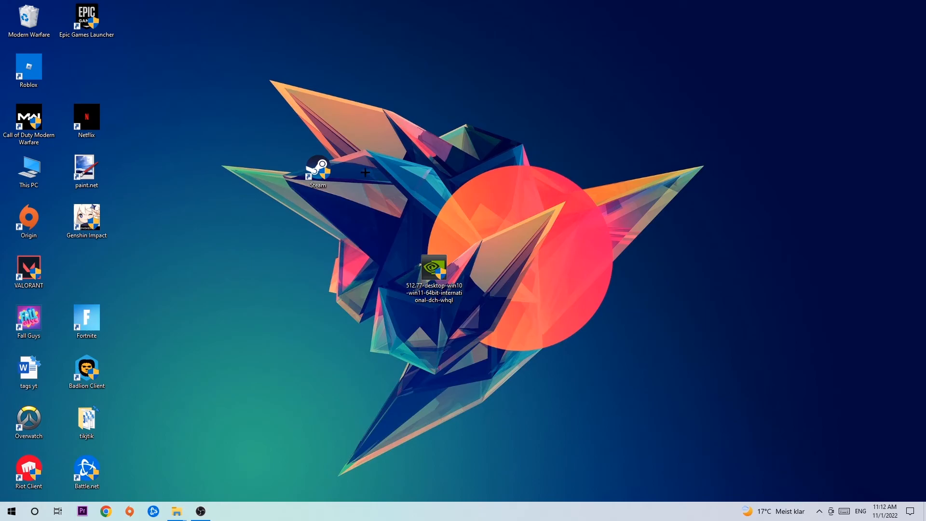
pyautogui.moveTo(365, 170)
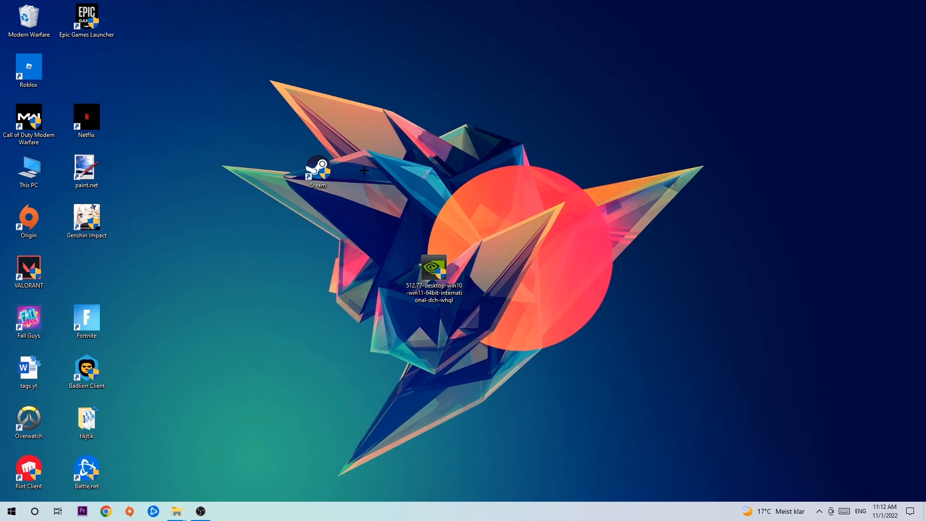